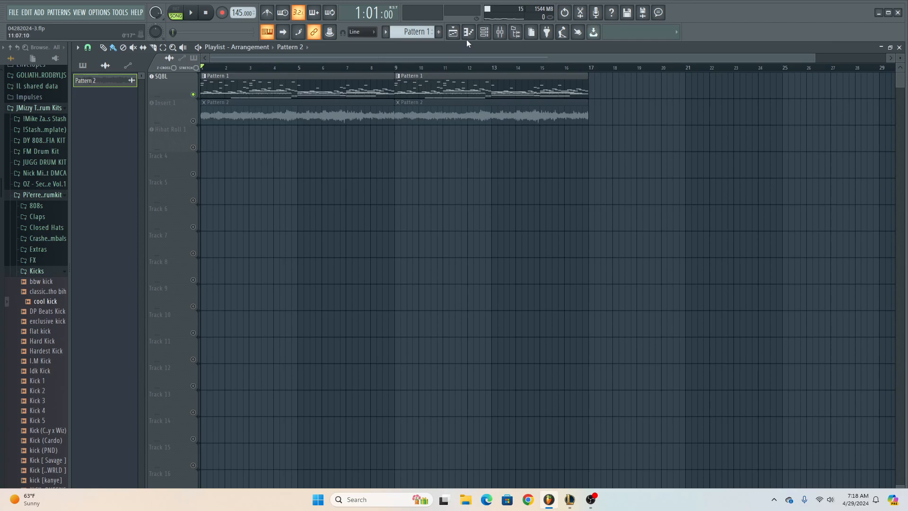
Step: Audition the arrangement, then pause playback with the SQBL melody track muted
{"action": "left_click", "coordinate": [191, 12]}
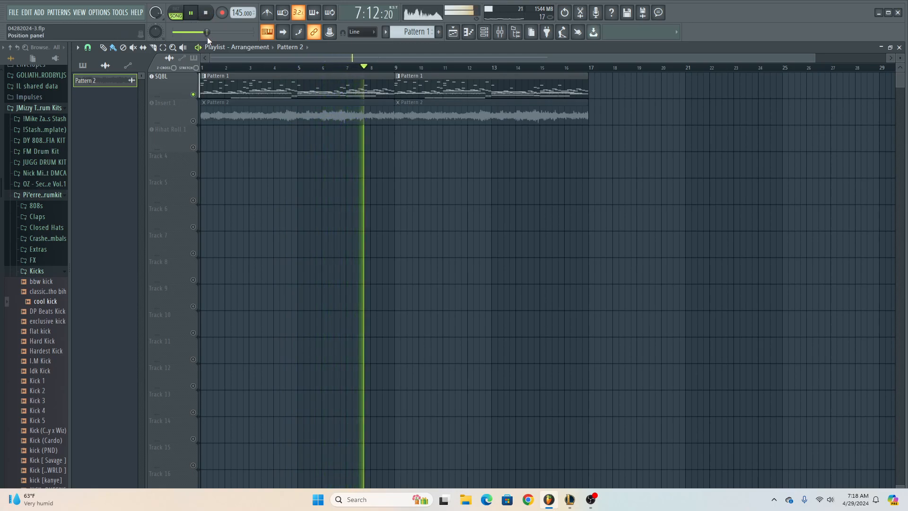
{"action": "left_click", "coordinate": [191, 12]}
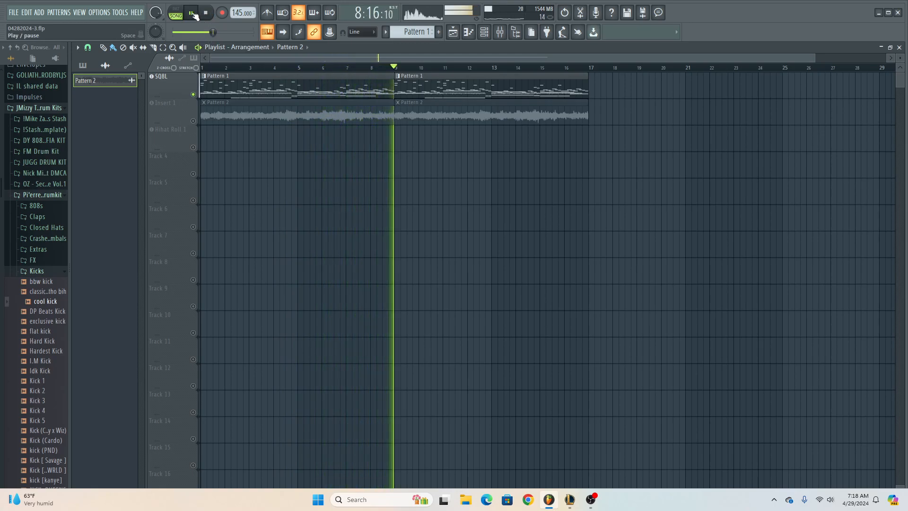
{"action": "left_click", "coordinate": [191, 13]}
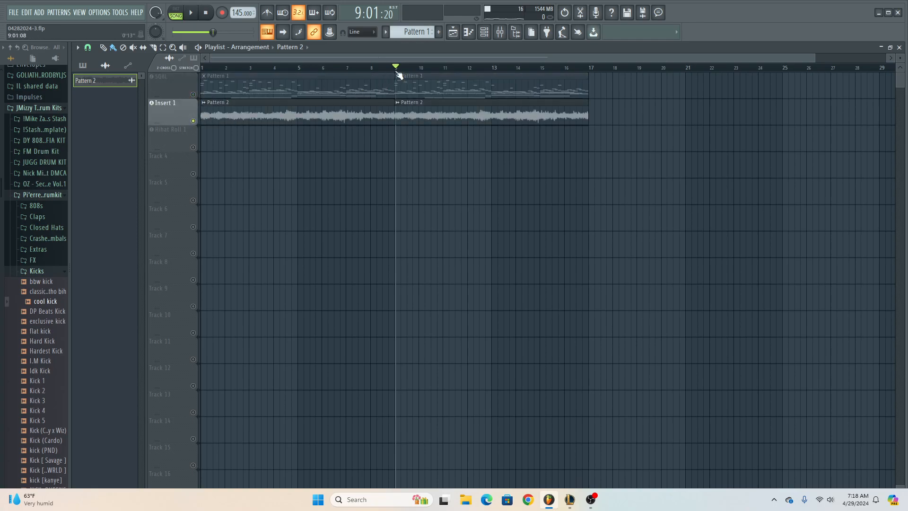
Step: Audition the Insert 1 audio track alone, then stop and return to the start
{"action": "left_click", "coordinate": [191, 11]}
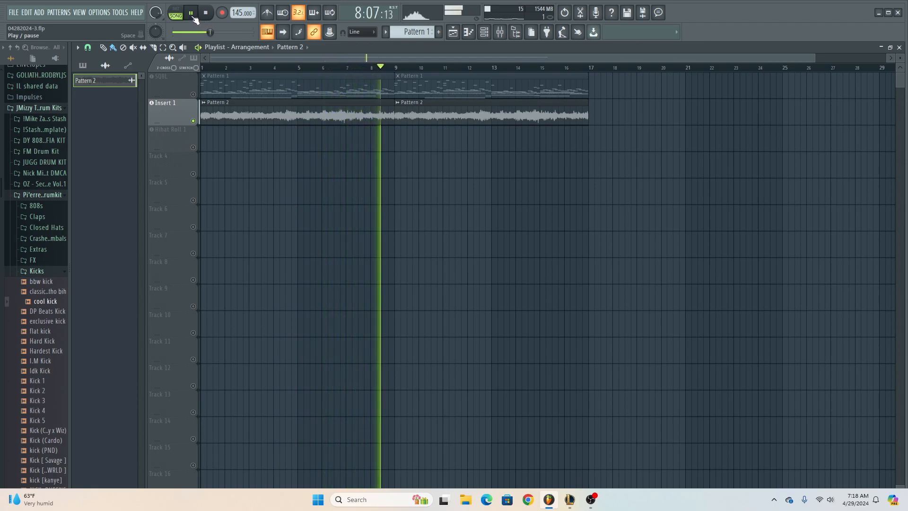
{"action": "left_click", "coordinate": [205, 12]}
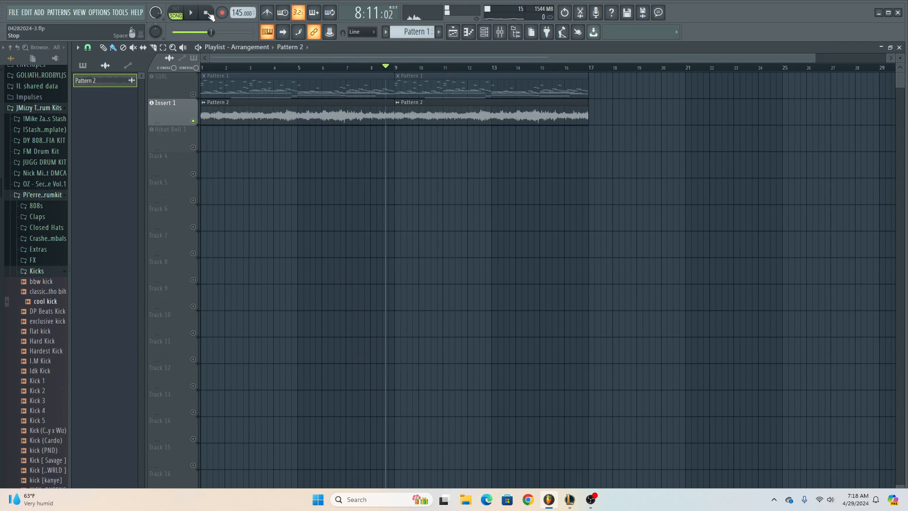
{"action": "left_click", "coordinate": [207, 12]}
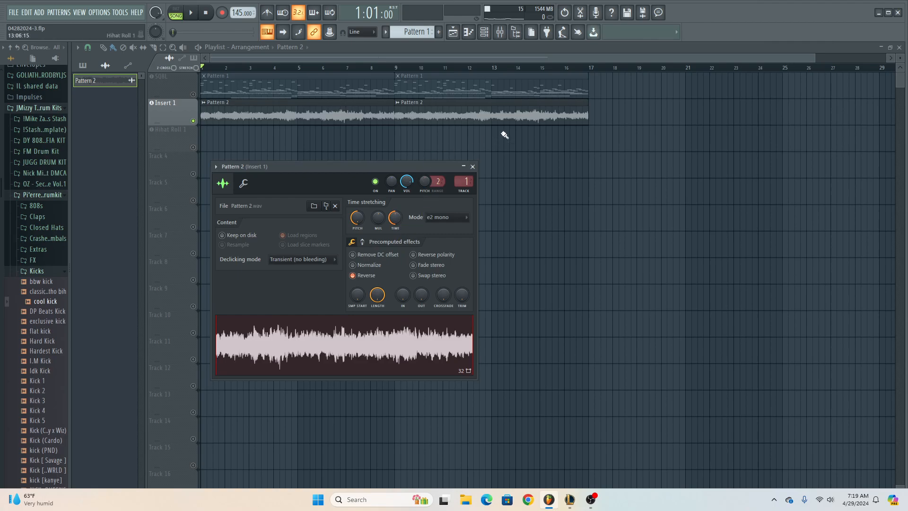
Step: Listen to the reversed Pattern 2 clip, stop playback and bring up the Channel Rack
{"action": "left_click", "coordinate": [471, 166]}
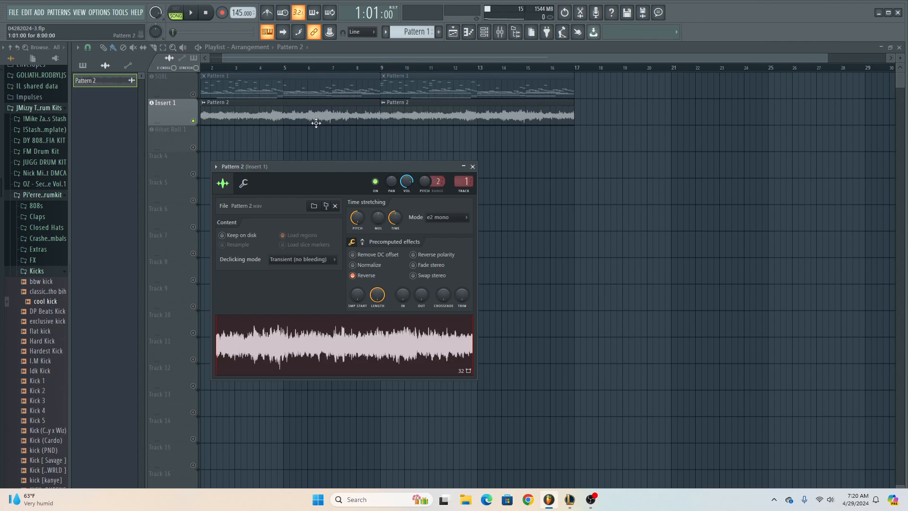
{"action": "mouse_move", "coordinate": [348, 108]}
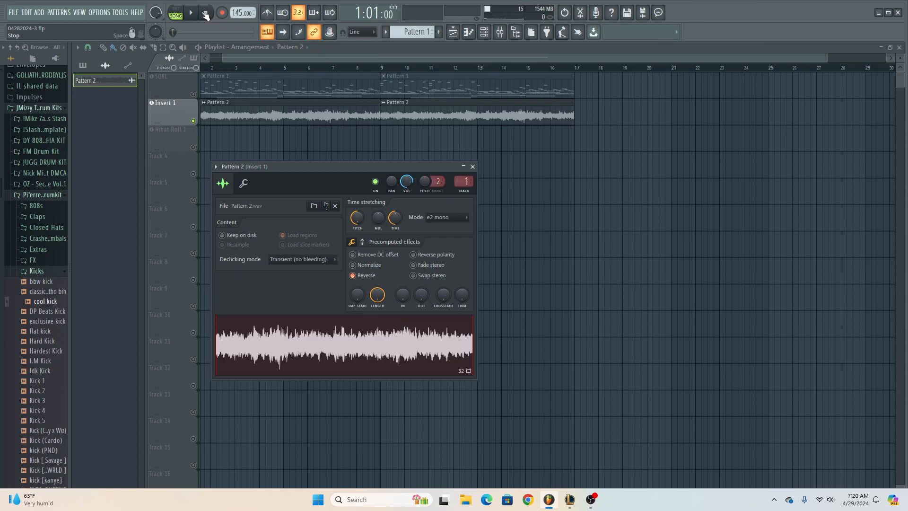
{"action": "left_click", "coordinate": [470, 32]}
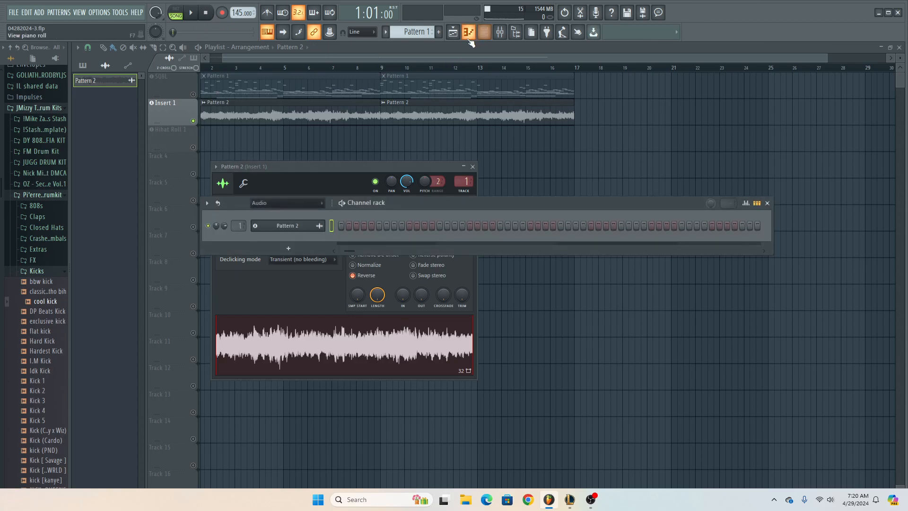
Step: Switch the Channel Rack filter to All so every channel from Sampler to Pikachu Snare 2 is listed
{"action": "left_click", "coordinate": [469, 32]}
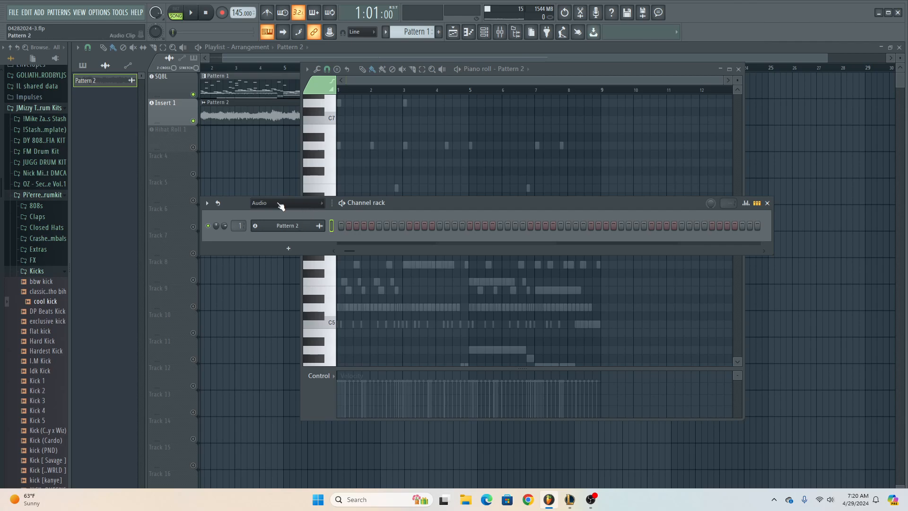
{"action": "left_click", "coordinate": [485, 32]}
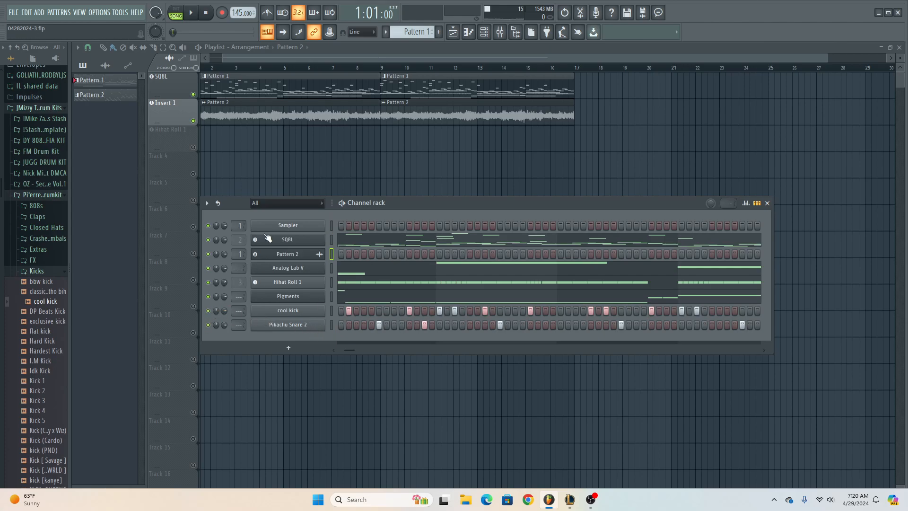
{"action": "left_click", "coordinate": [206, 12]}
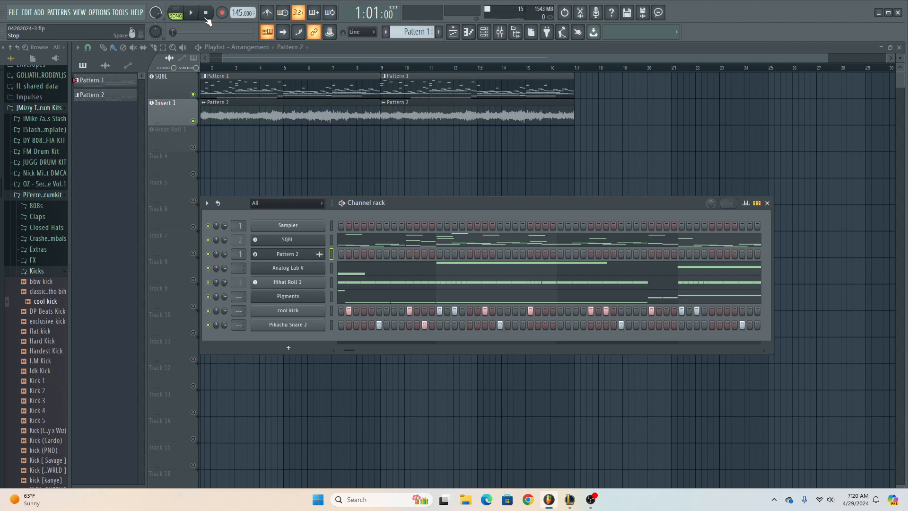
{"action": "mouse_move", "coordinate": [210, 23]}
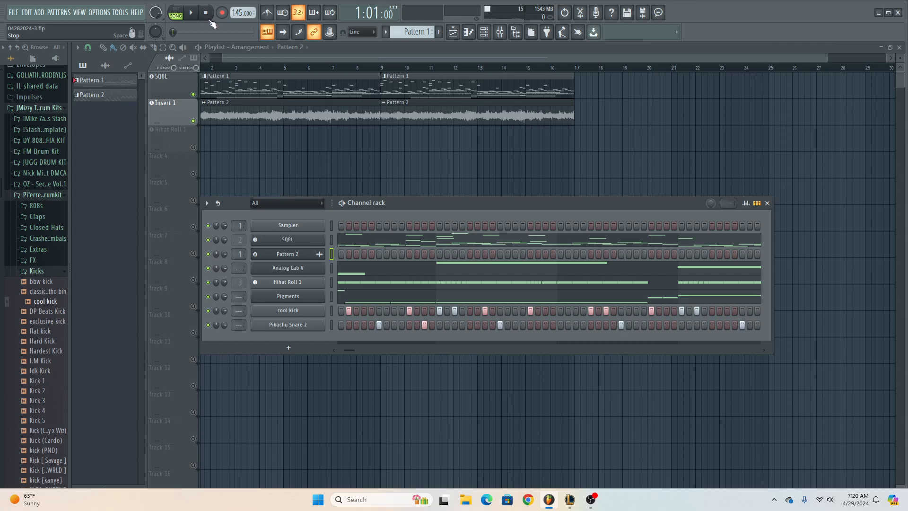